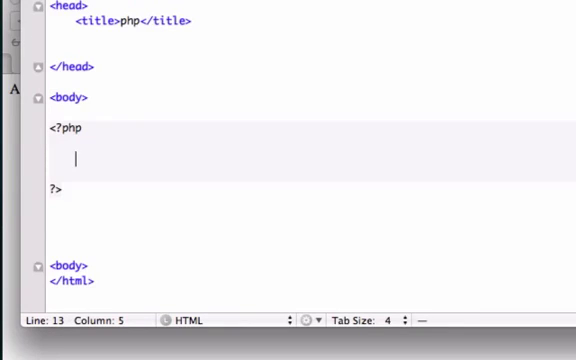
Declare $a = 5; and $b = 6; inside the PHP tags.
text($)
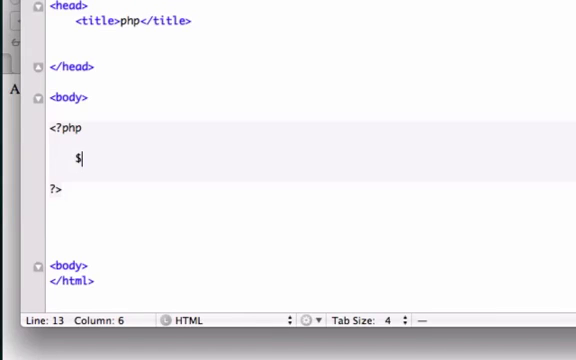
text(a = 5;)
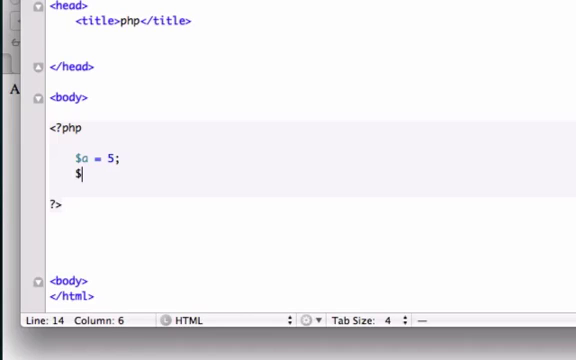
text(b =)
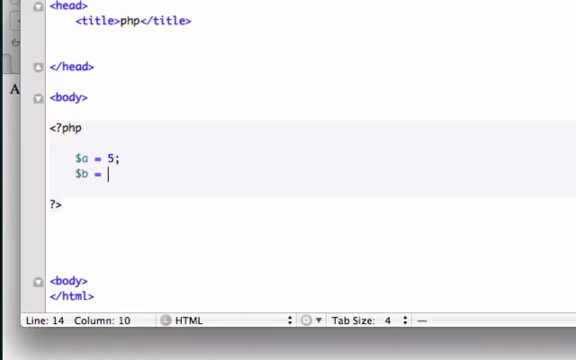
text(6;)
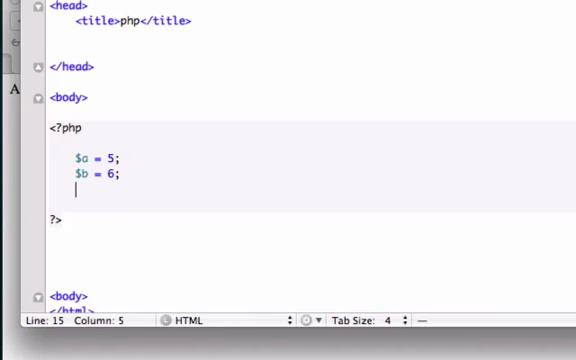
Start an if statement with the condition ( $a < $b ).
text(if)
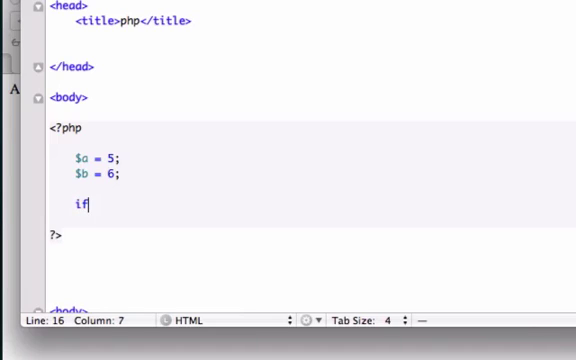
text(())
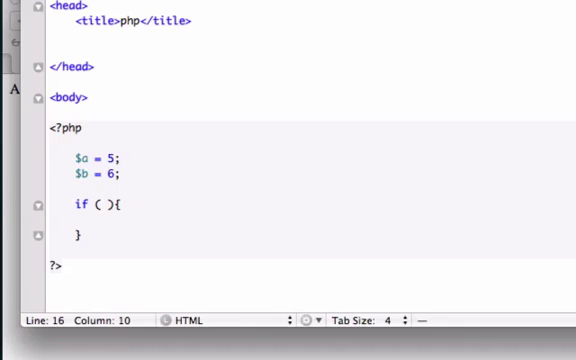
text($)
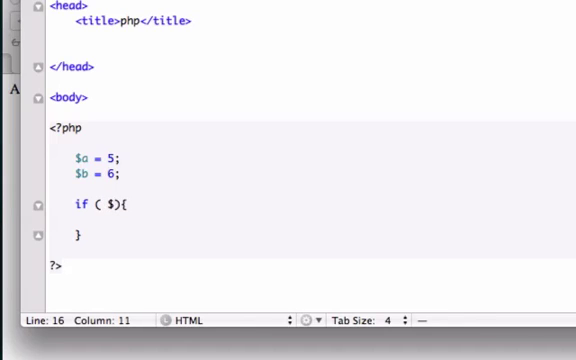
text(a)
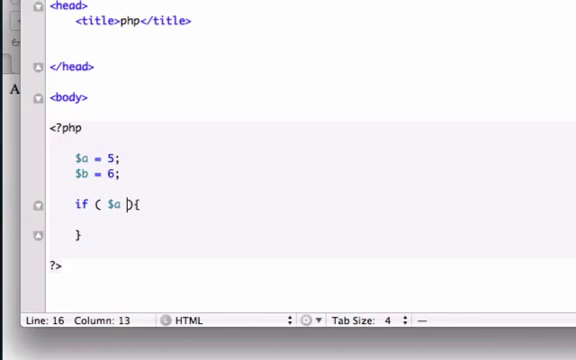
text(<)
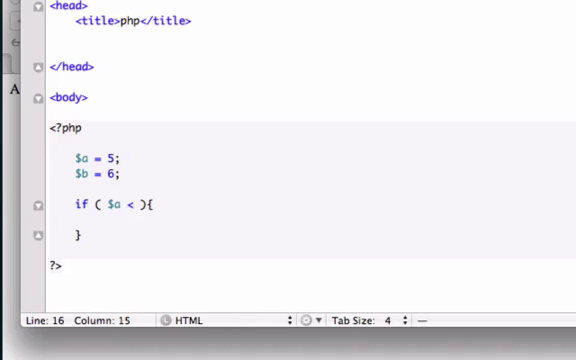
text($b)
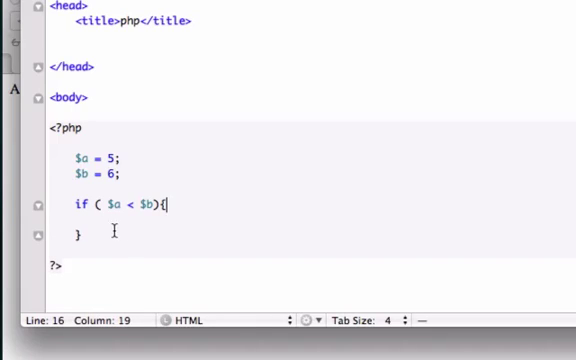
Echo "a is less than b"; inside the if block and move past its closing brace.
text(echo)
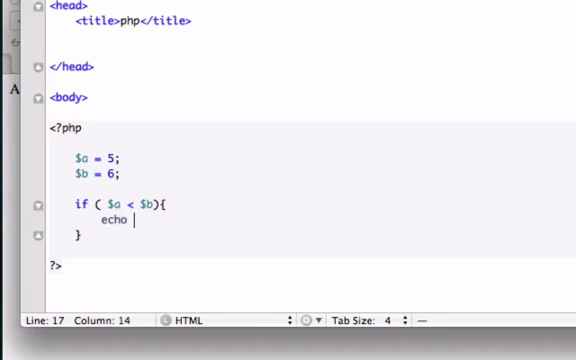
text("a is l")
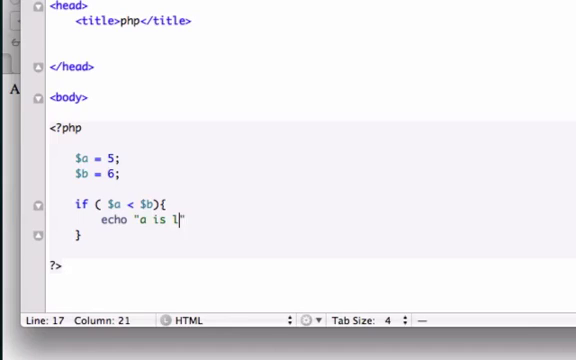
text(ess than b)
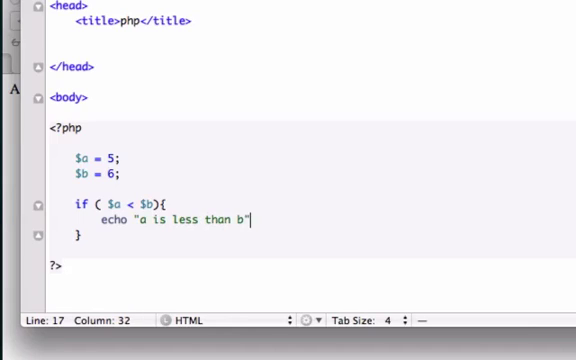
text(;)
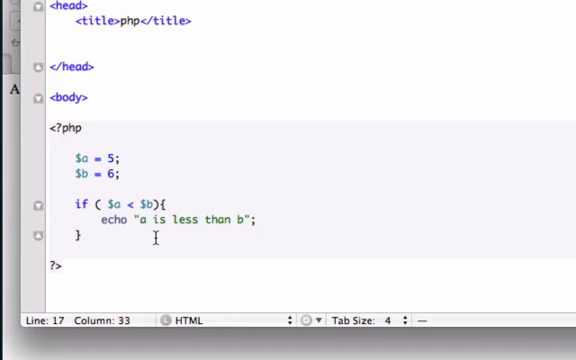
click(90, 244)
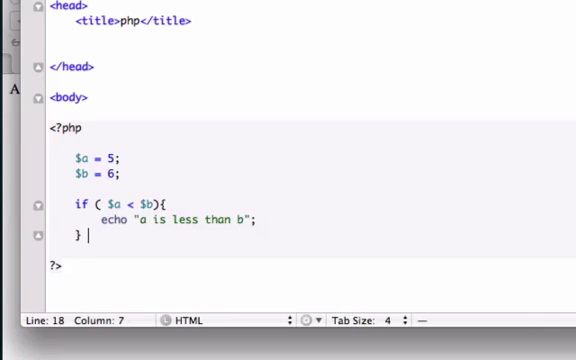
Add elseif ( $a == $b ){ and begin echoing "a is equal to b".
text(e)
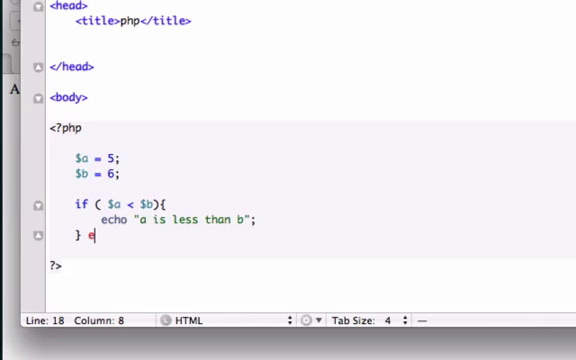
text(lseif)
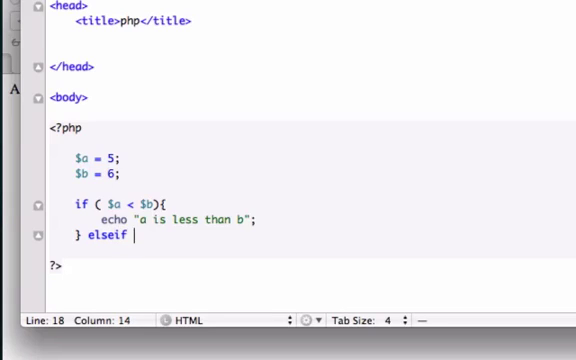
text(( $)
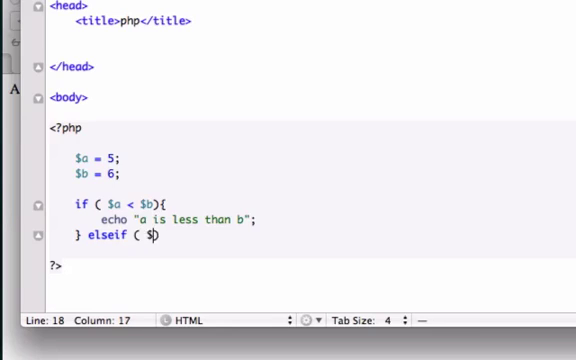
text(a ==)
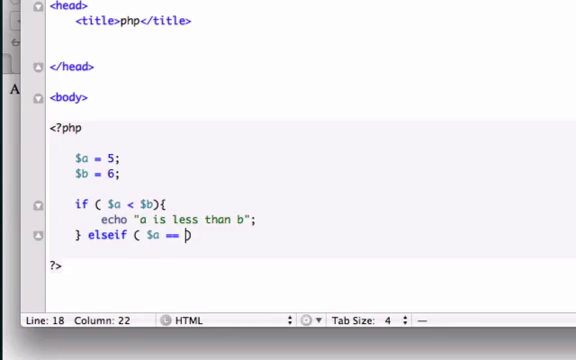
text($b))
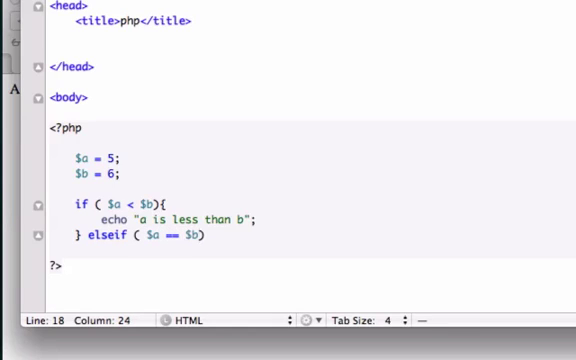
text({)
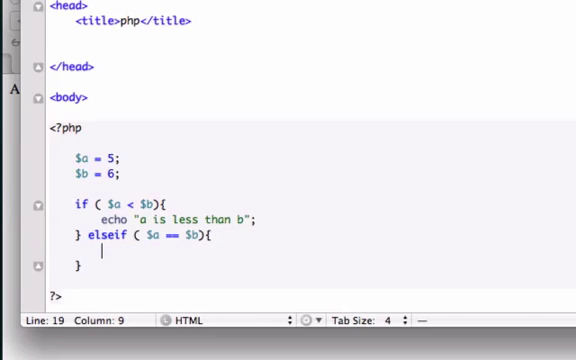
text(echo "a")
click(100, 264)
text( else)
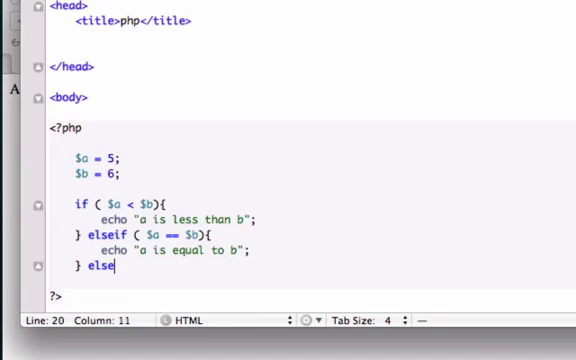
Write the else branch echoing "a is greater than b";.
text({)
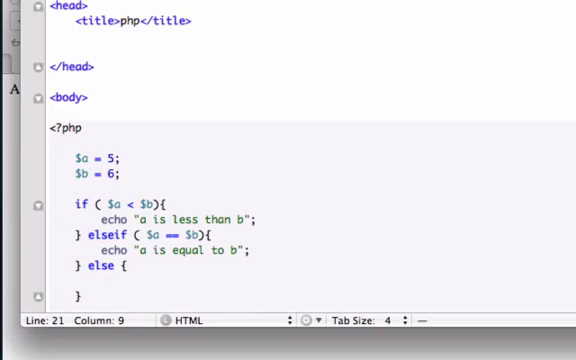
text(echo :)
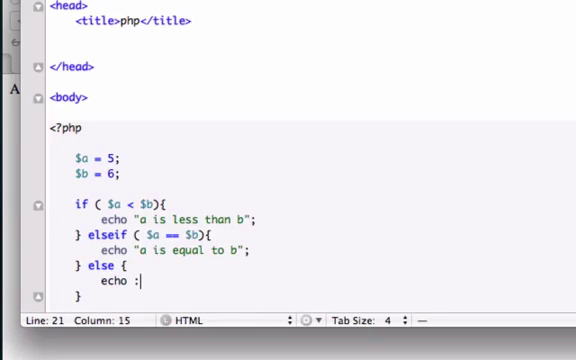
text("a is great)
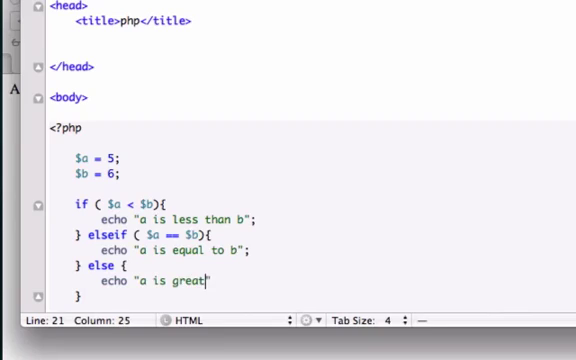
text(er than)
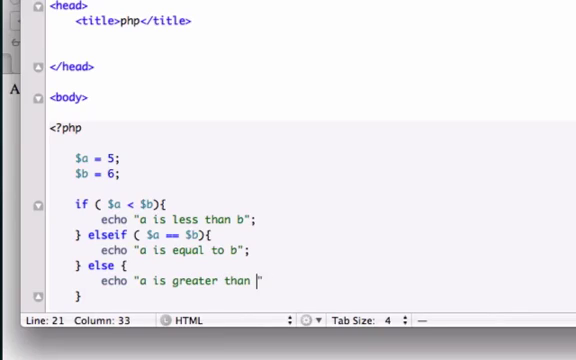
text(b";)
click(104, 156)
text(6)
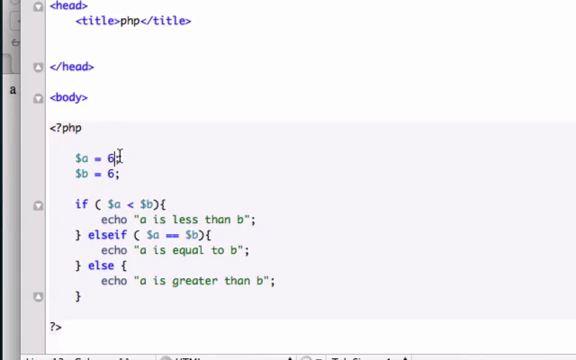
Set $a to 7.5 in place of 5.
text(7)
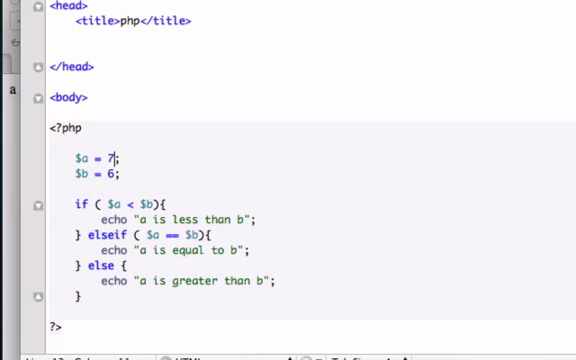
text(.5)
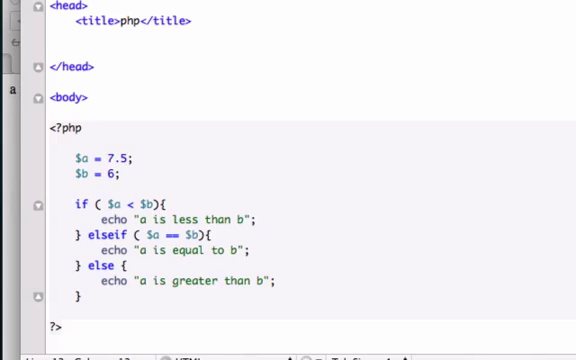